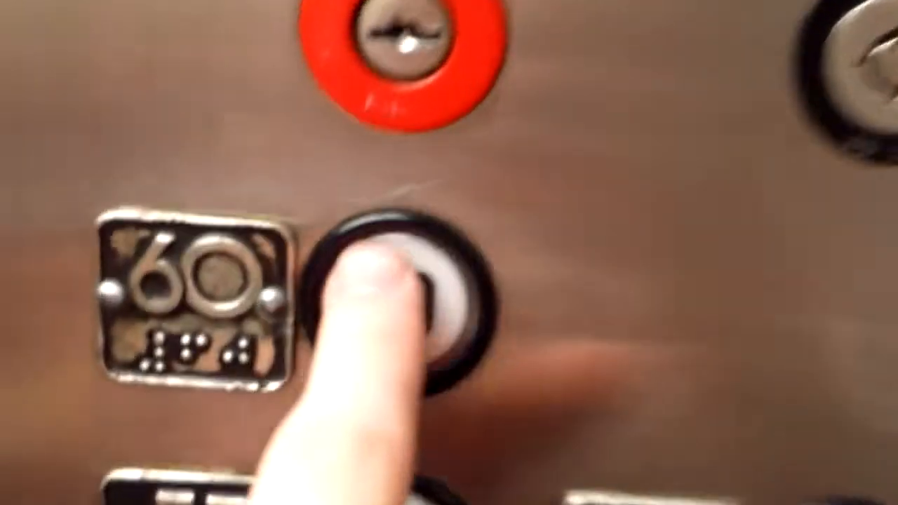
pyautogui.click(393, 267)
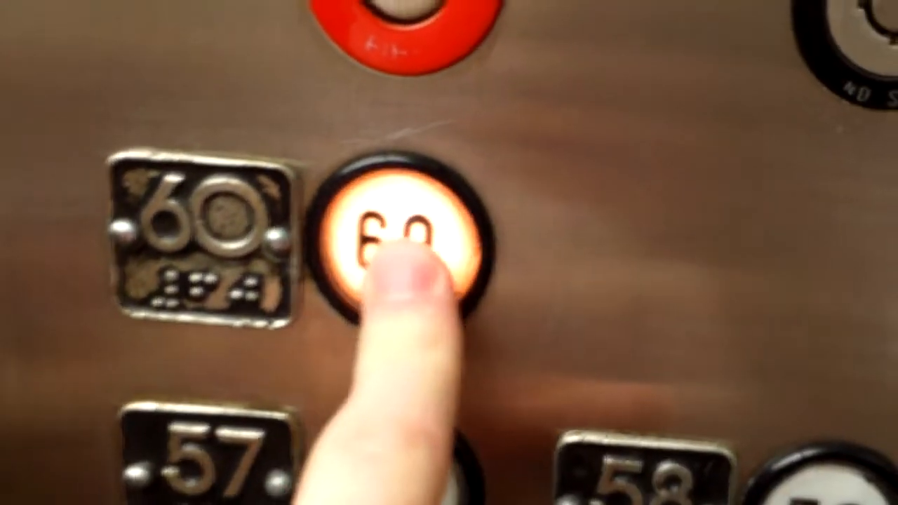